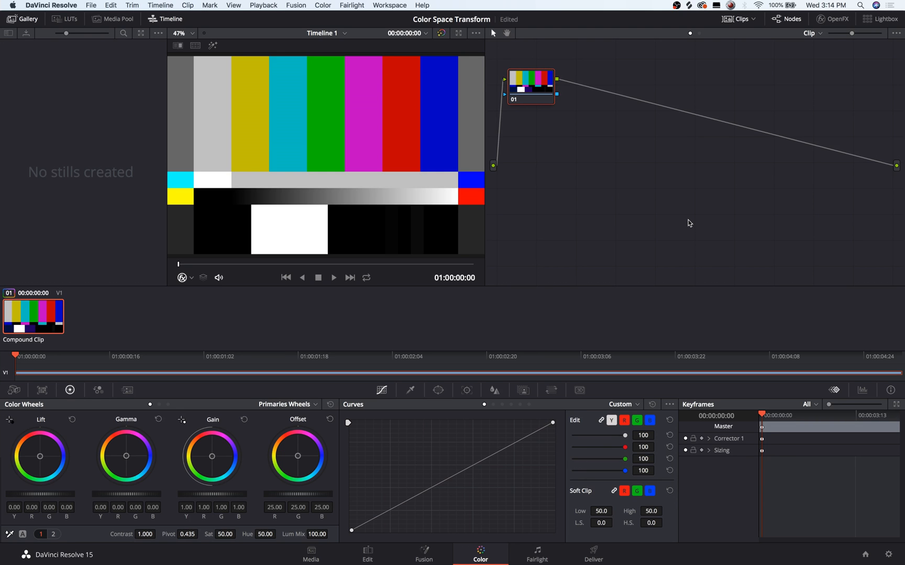
mouse_move(518, 106)
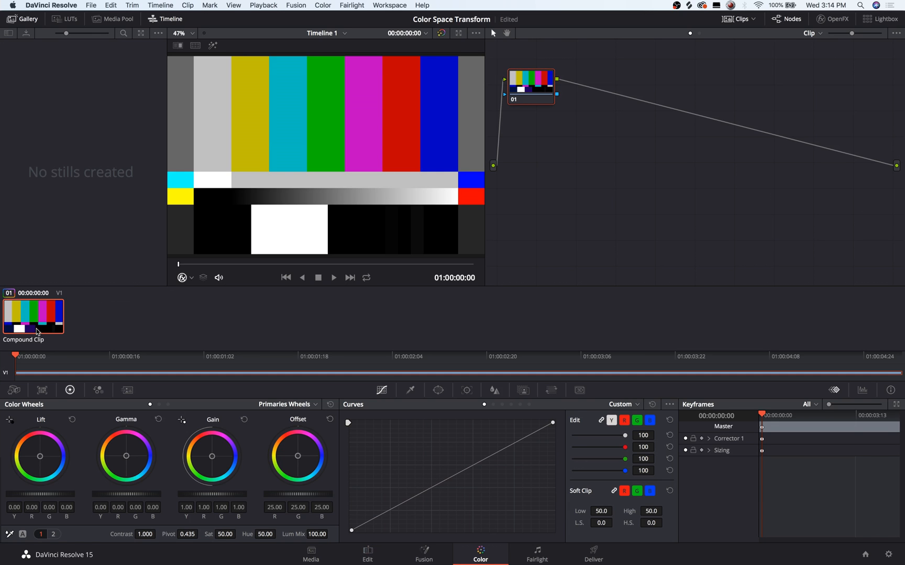
mouse_move(573, 82)
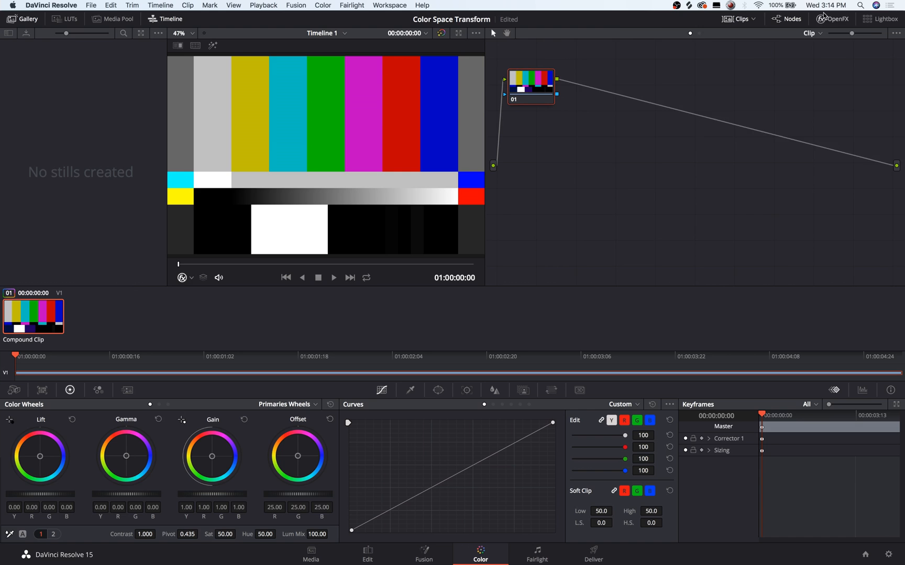
Open the OpenFX effects library so the ResolveFX Color effects are listed
left_click(836, 18)
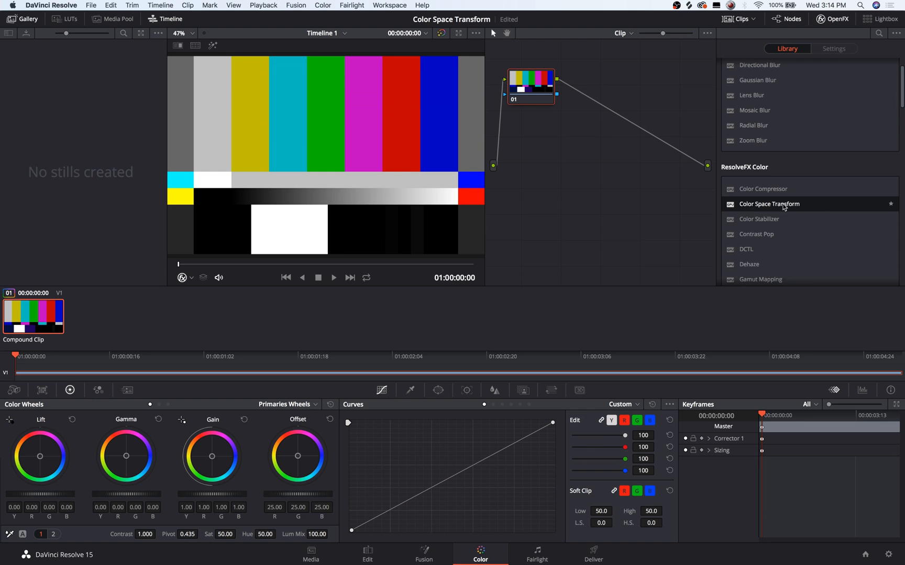
mouse_move(803, 208)
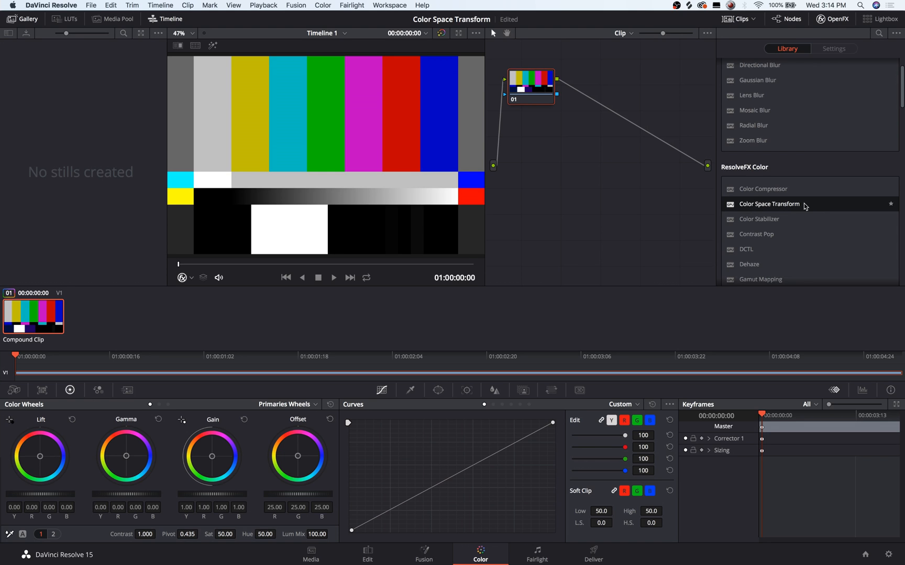
mouse_move(761, 203)
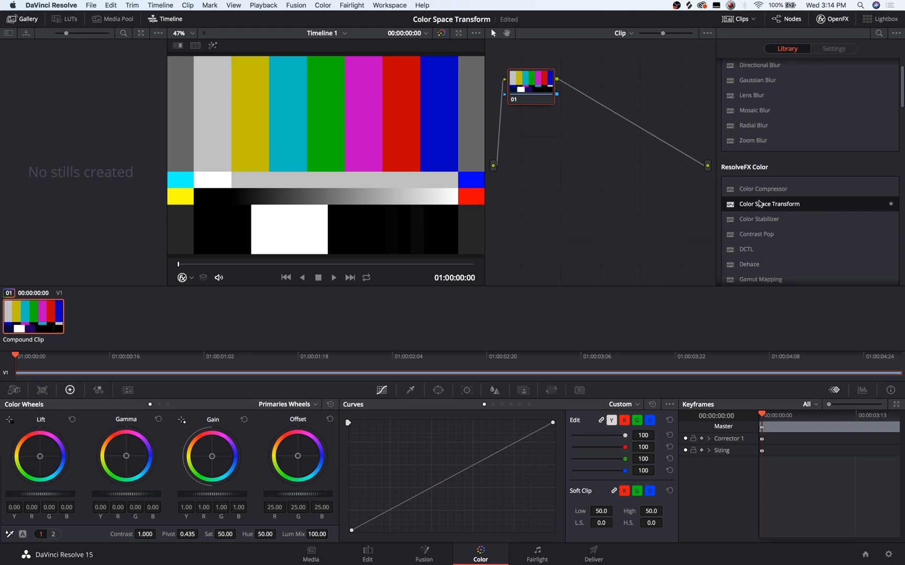
Apply Color Space Transform to node 01, leaving its settings at timeline defaults
left_click(833, 49)
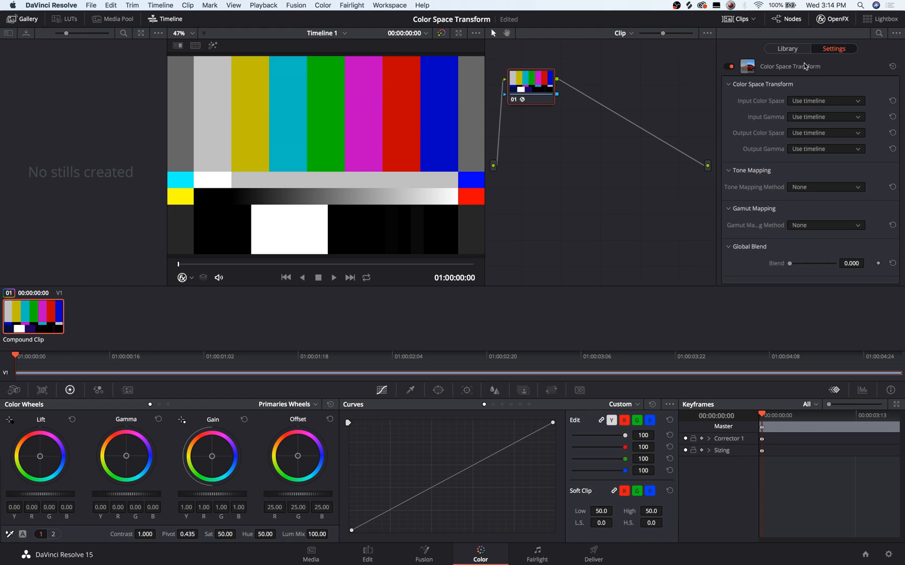
mouse_move(771, 100)
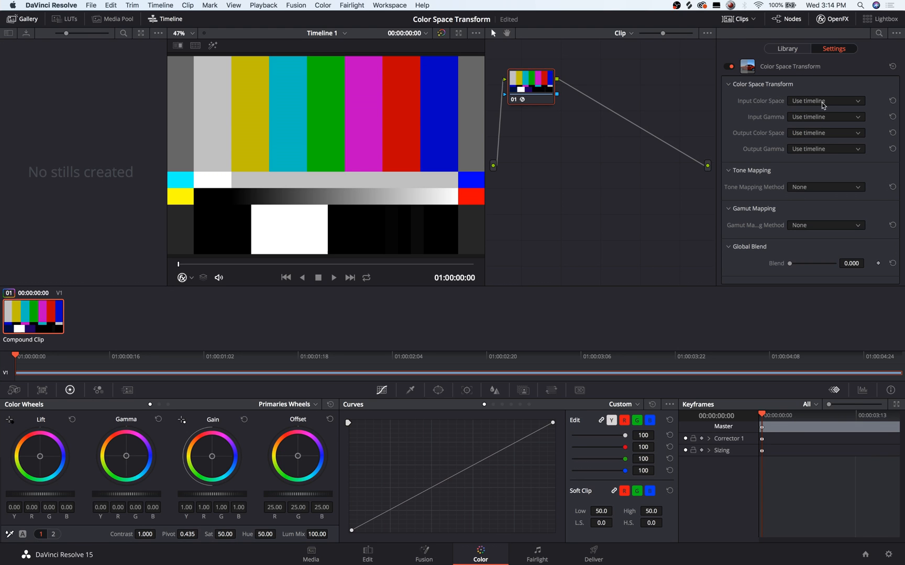
mouse_move(666, 104)
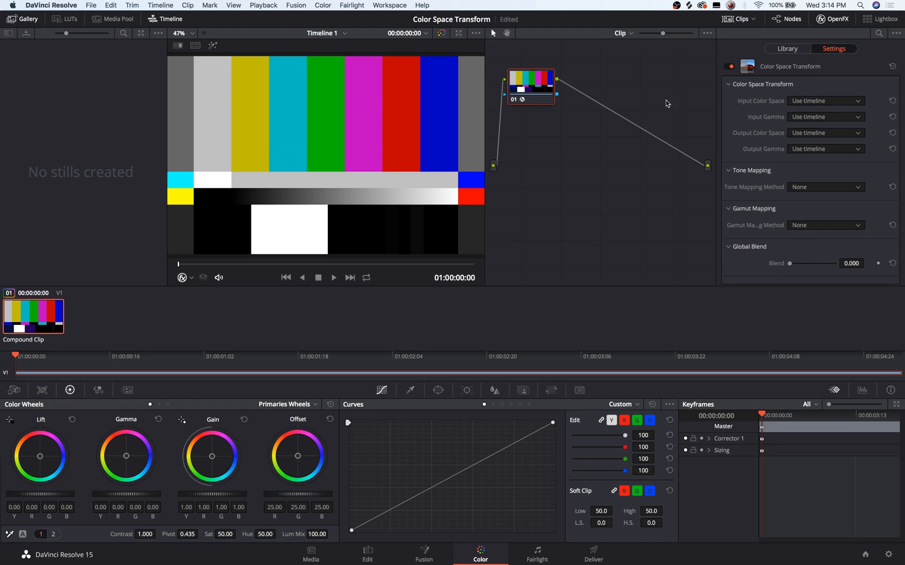
mouse_move(795, 138)
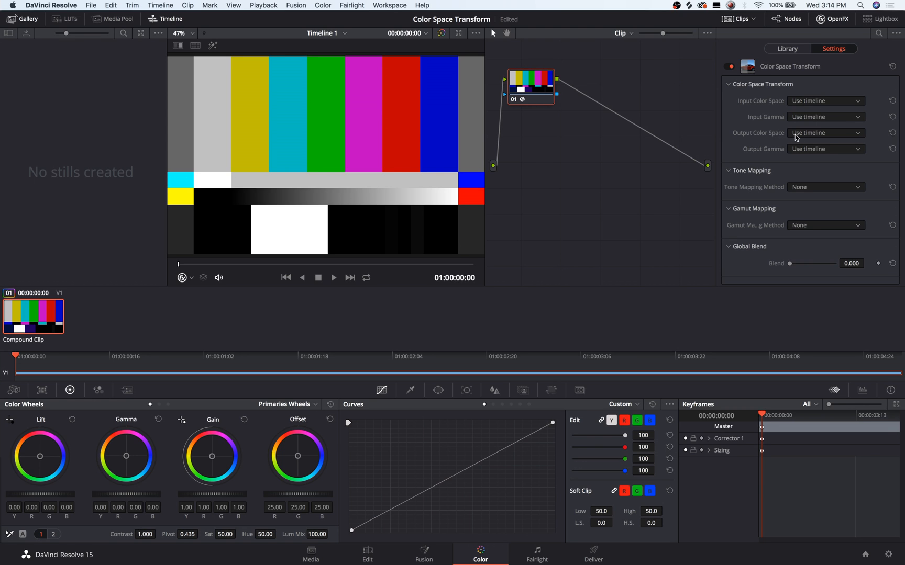
mouse_move(632, 181)
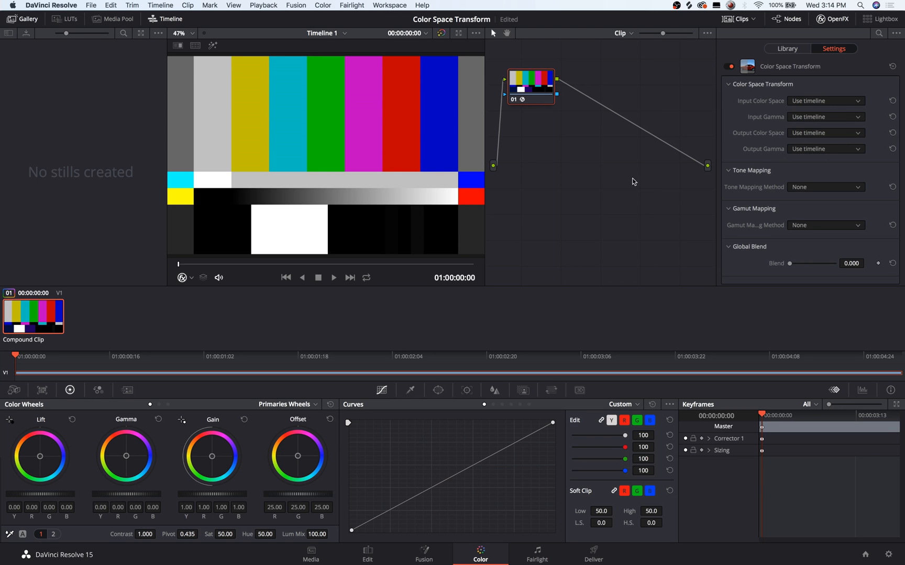
mouse_move(458, 219)
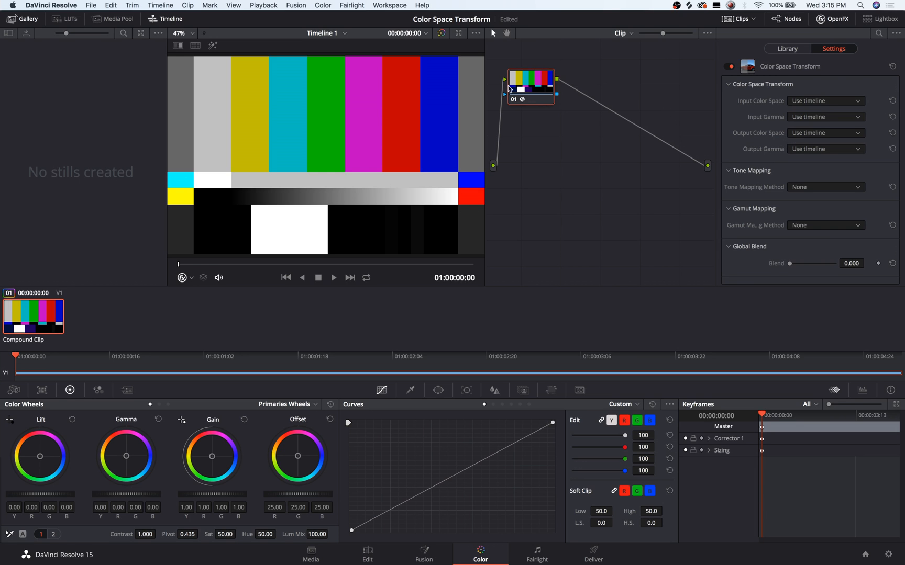
mouse_move(512, 93)
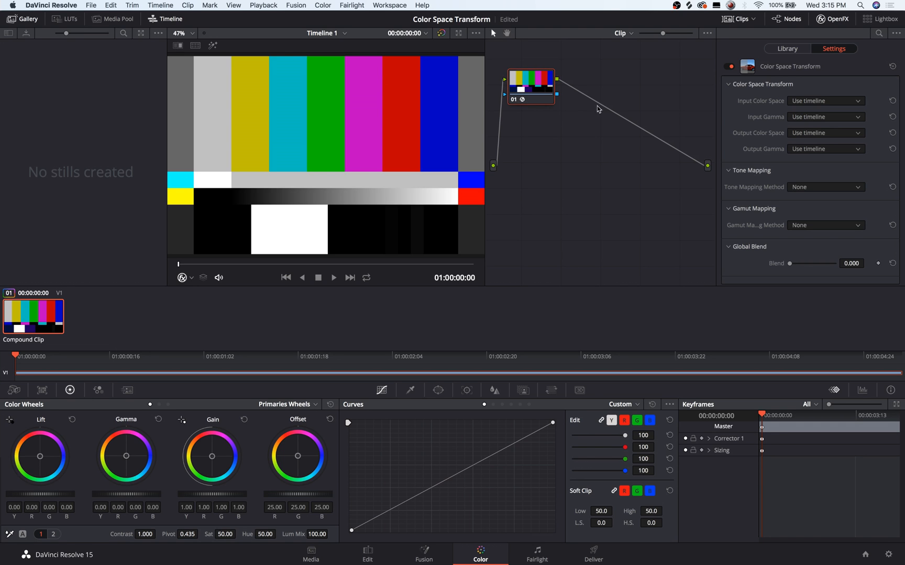
mouse_move(598, 134)
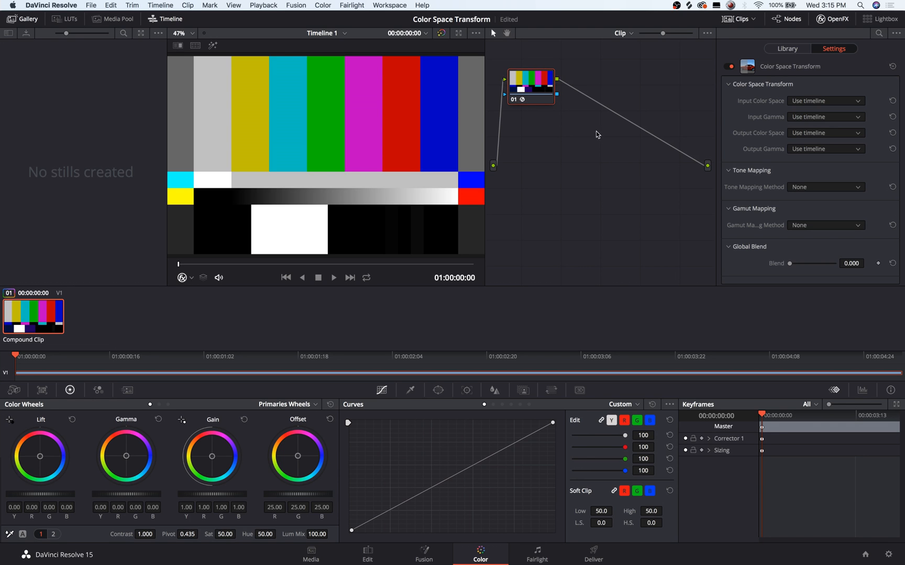
mouse_move(623, 126)
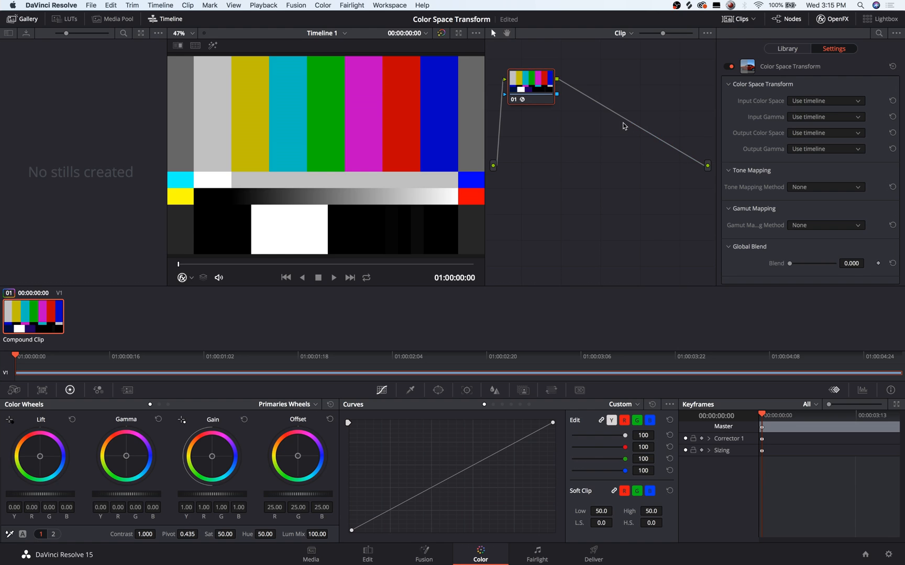
mouse_move(580, 92)
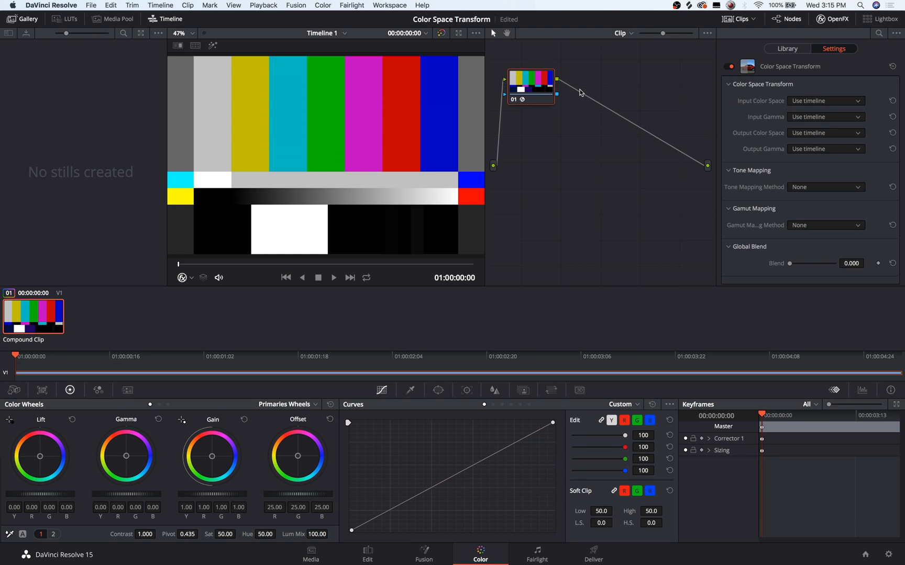
Move node 01 down and to the right in the node graph
left_click_drag(530, 87, 532, 96)
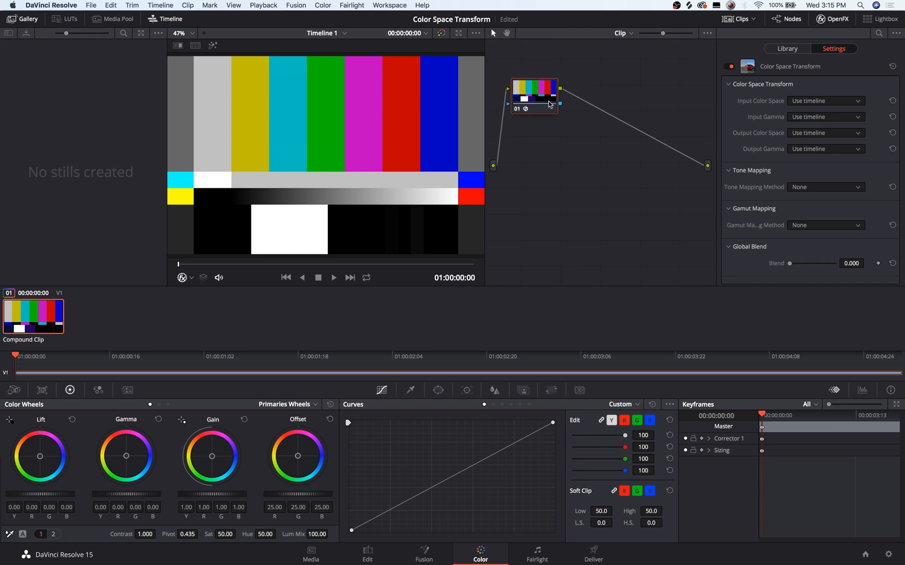
left_click_drag(533, 97, 542, 128)
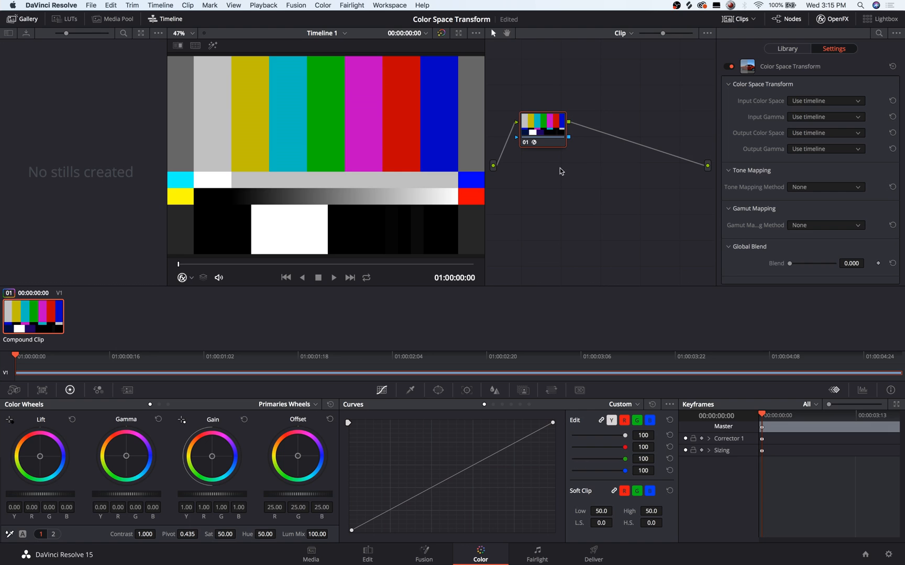
mouse_move(594, 185)
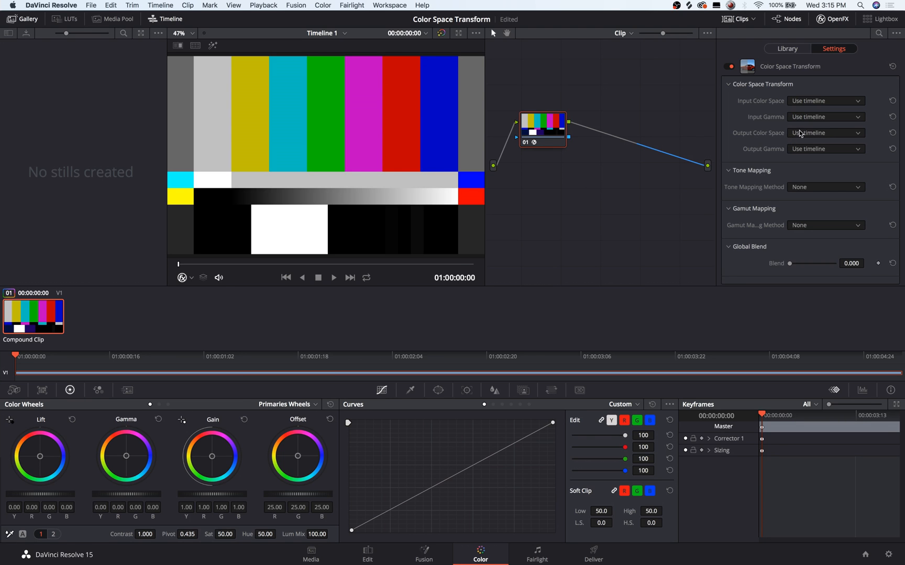
Set Color Space Transform's Output Color Space to ARRI Alexa
left_click(824, 132)
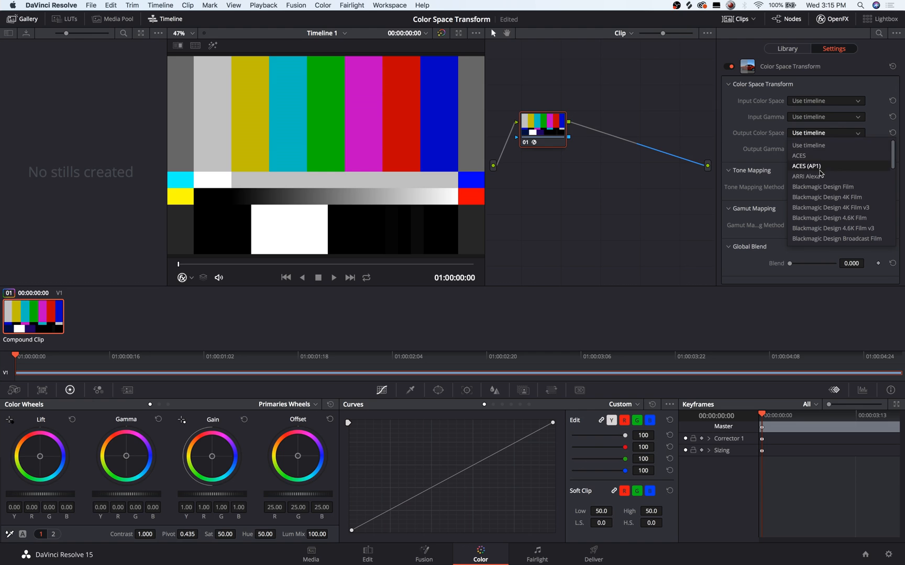
left_click(807, 176)
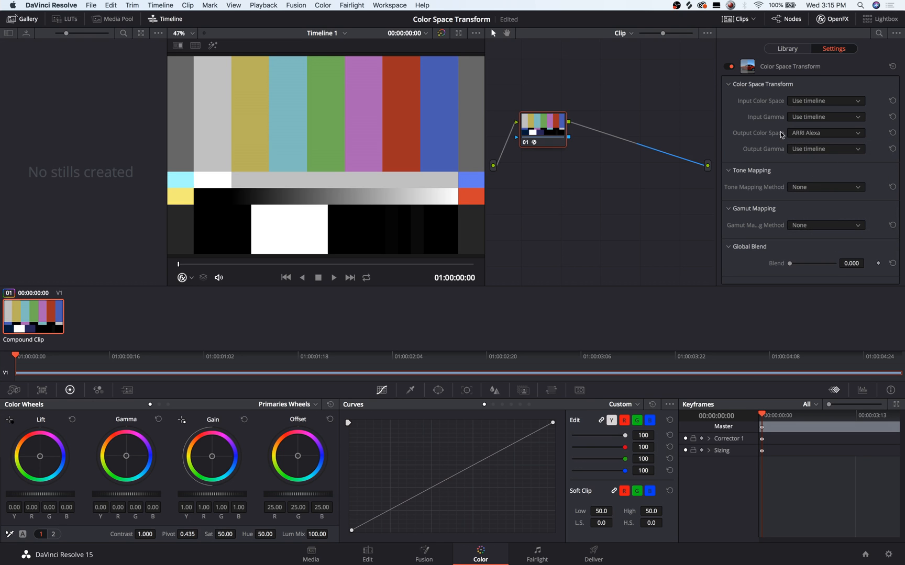
mouse_move(803, 138)
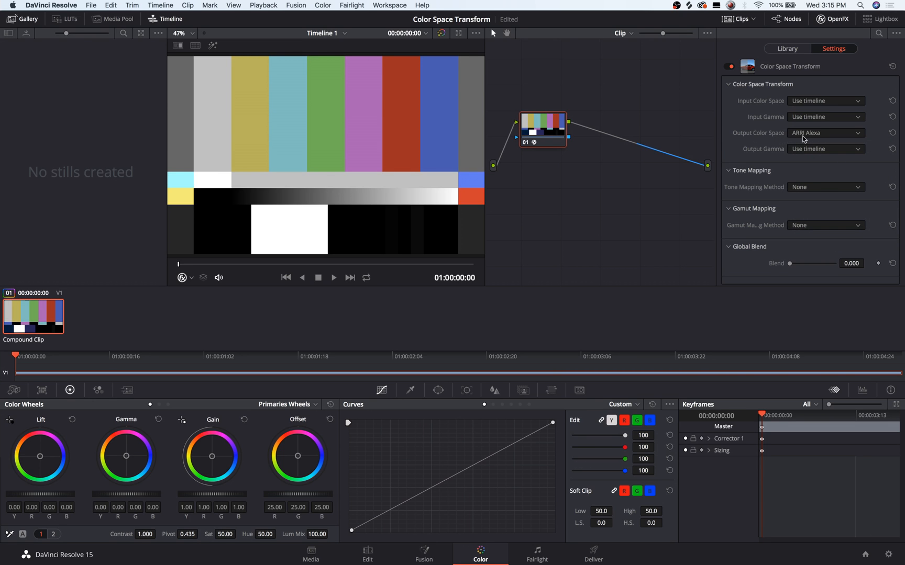
mouse_move(816, 137)
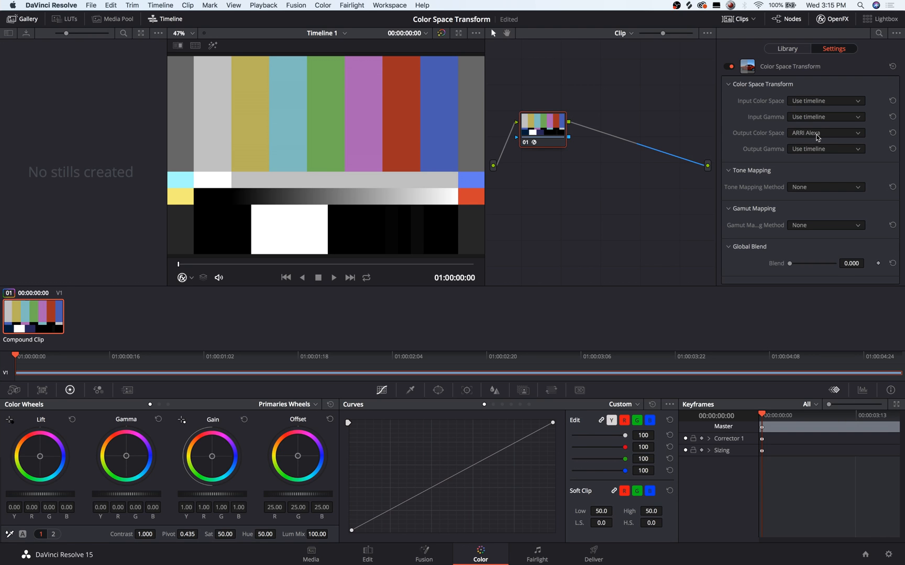
mouse_move(808, 151)
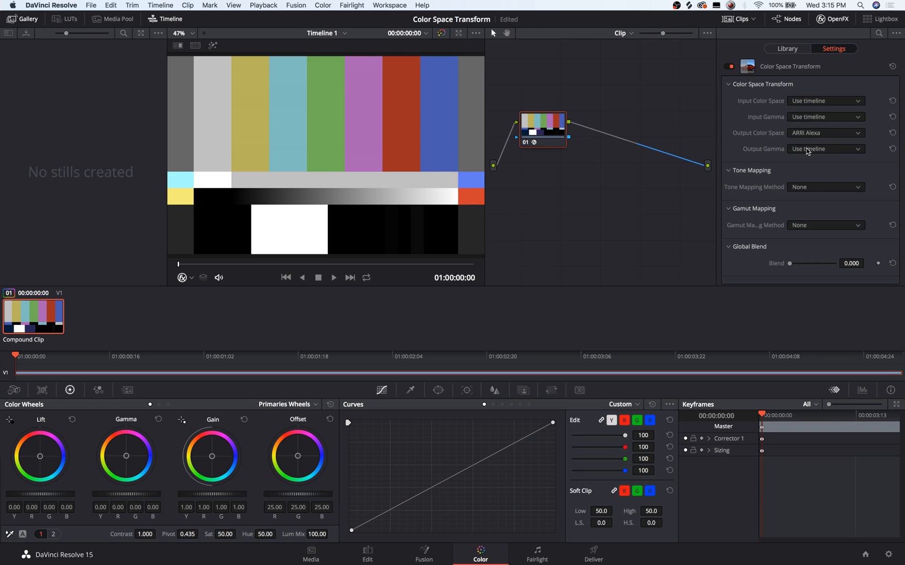
Choose ARRI LogC as the Color Space Transform's Output Gamma
left_click(824, 149)
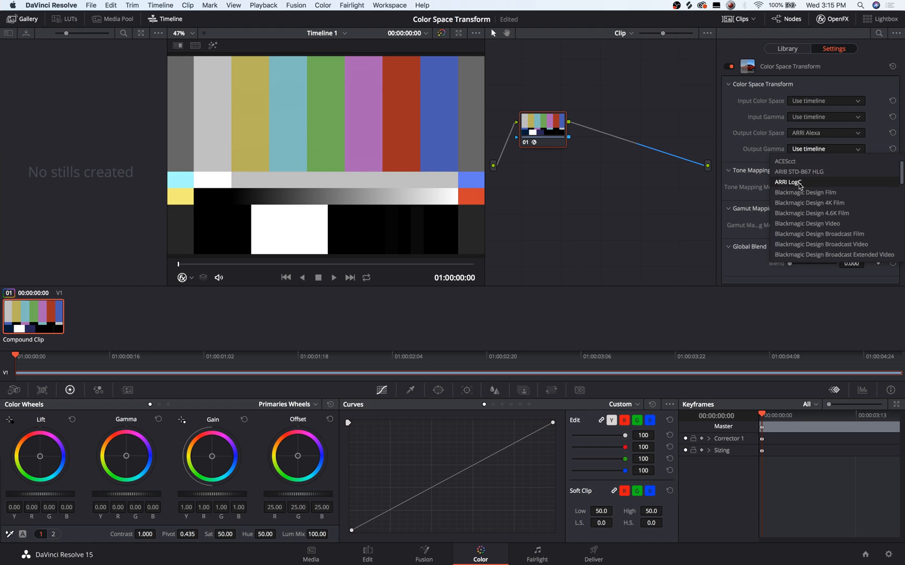
left_click(789, 183)
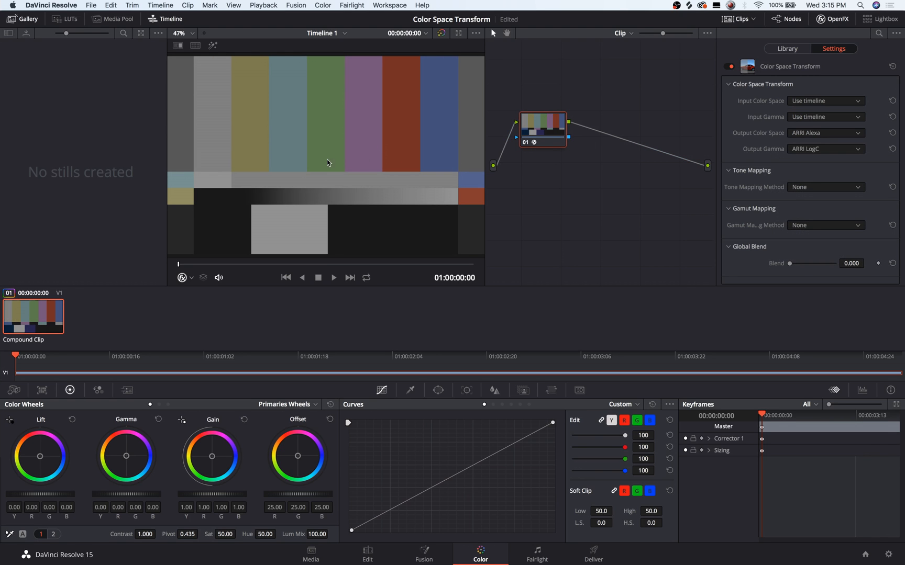
mouse_move(329, 104)
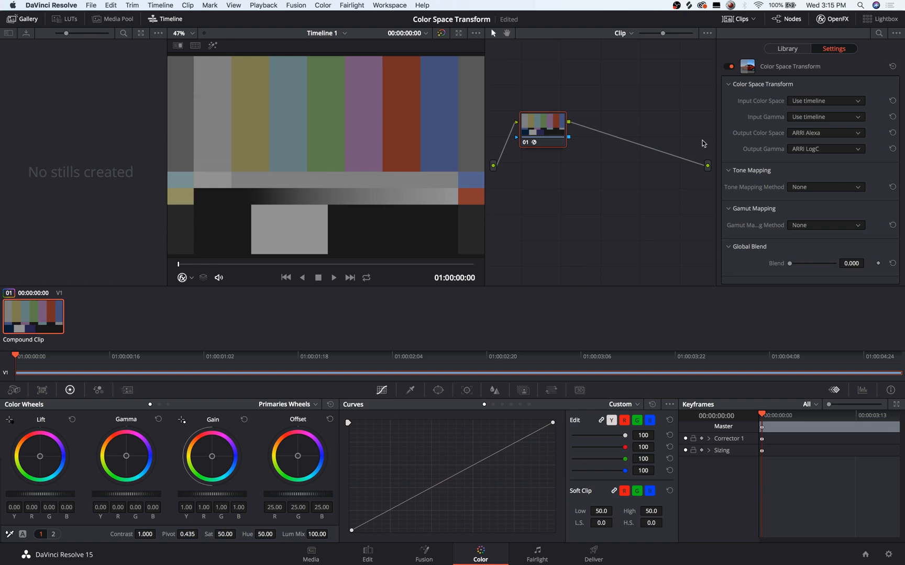
Set node 01's Input Color Space and Input Gamma to Rec.709
left_click(825, 101)
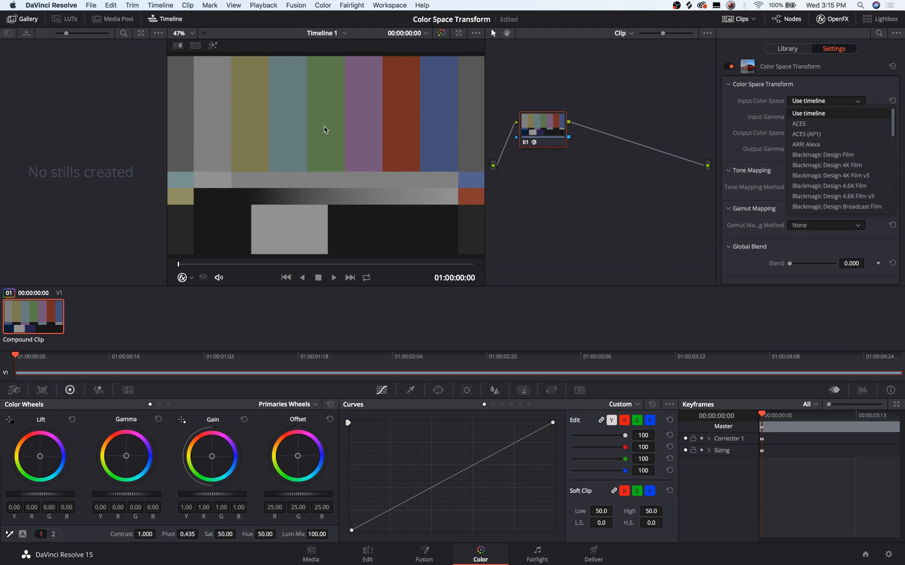
scroll("down", 3)
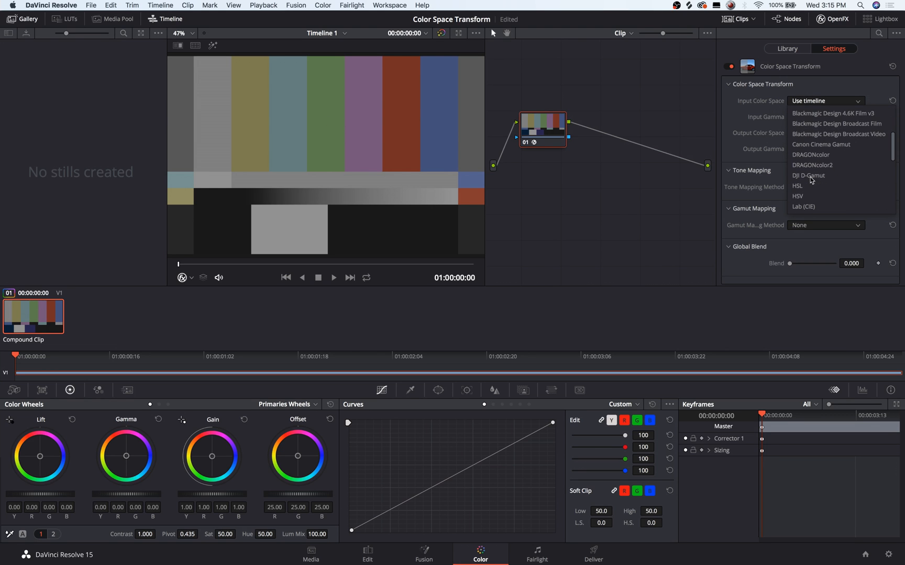
mouse_move(797, 186)
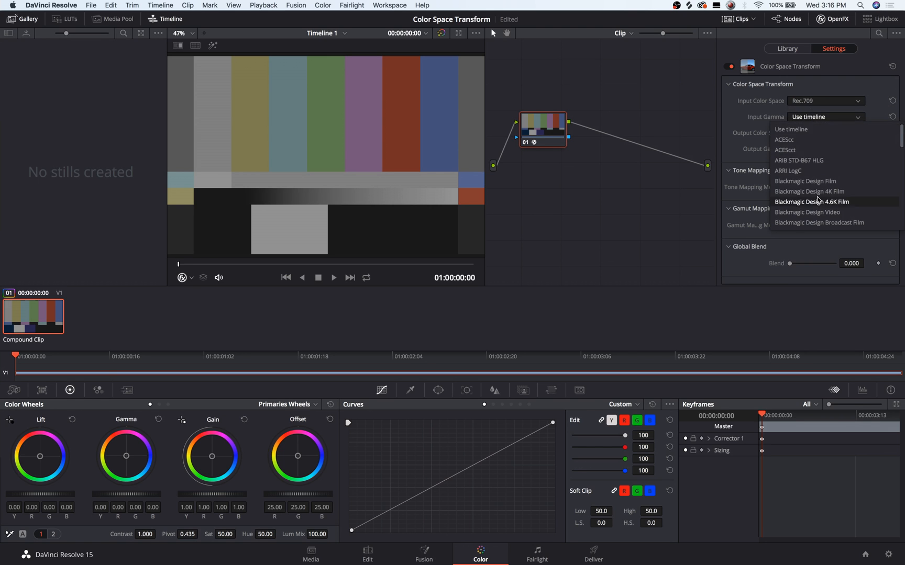
scroll("down", 3)
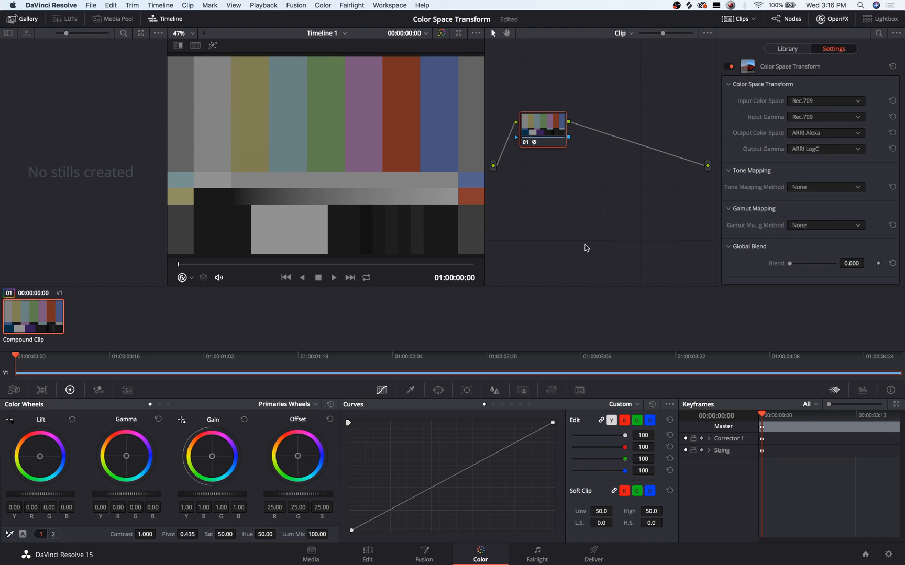
mouse_move(266, 164)
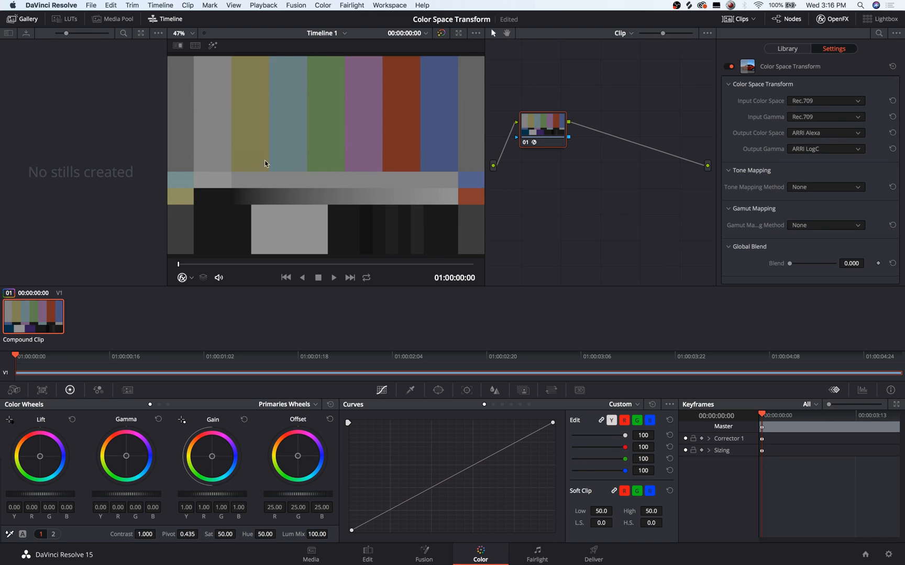
mouse_move(610, 116)
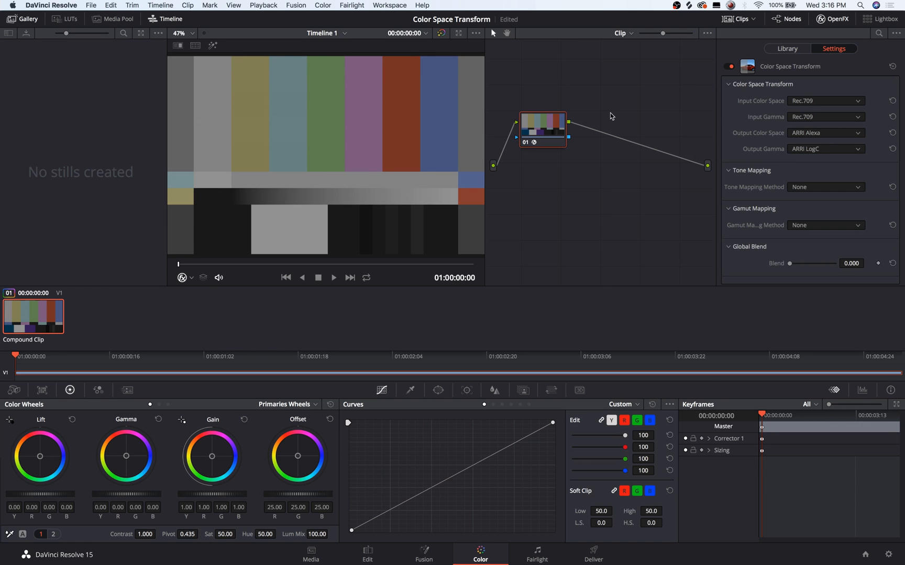
mouse_move(820, 160)
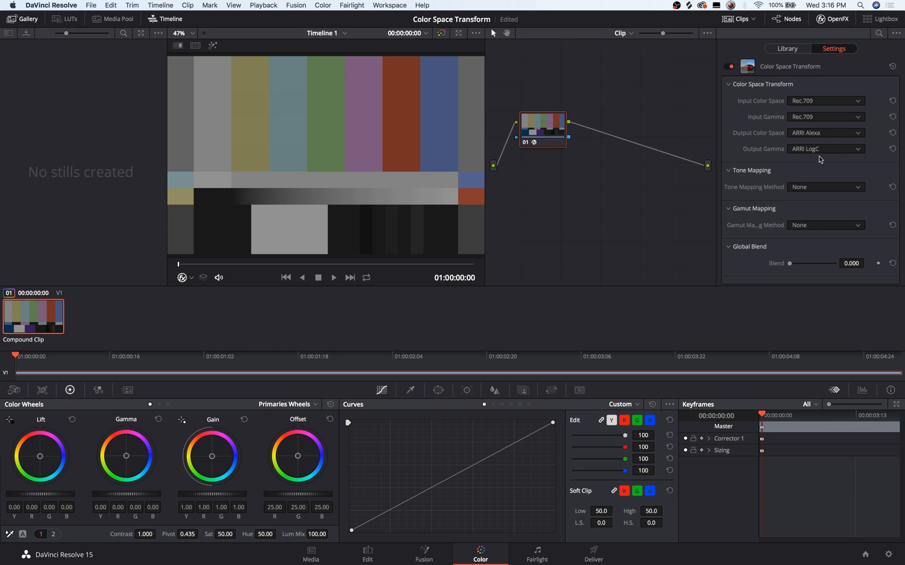
mouse_move(671, 138)
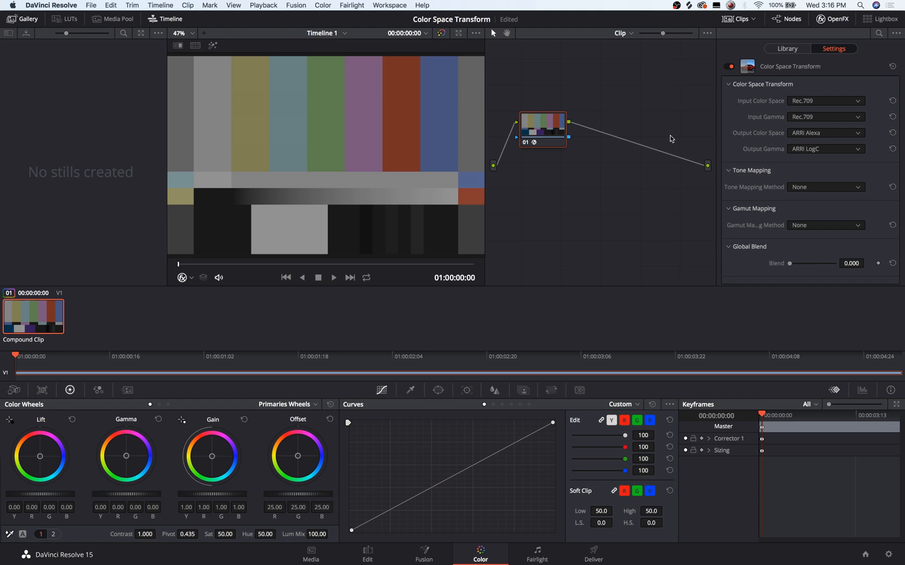
mouse_move(566, 143)
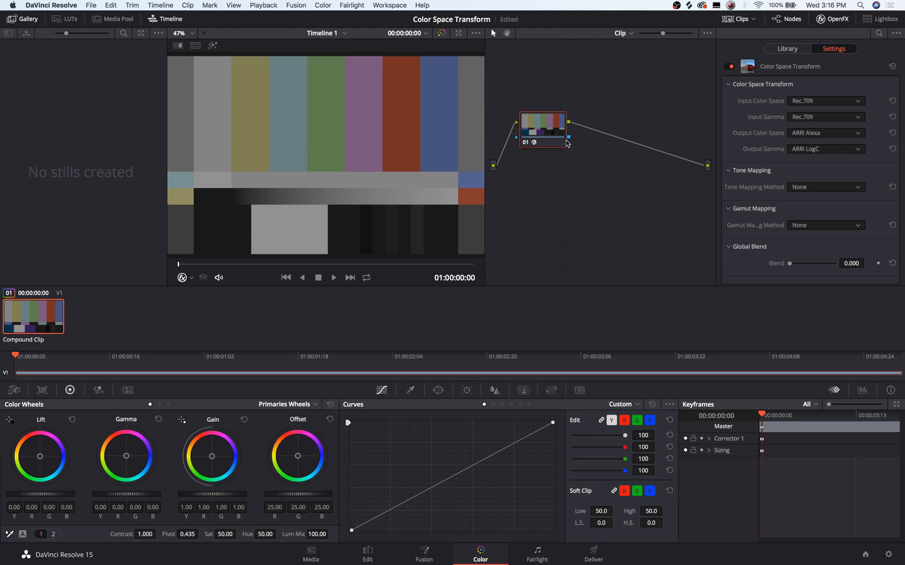
Browse node 02's LUT menu to the LUTFactory Vaporwave-S1 3D LUT
right_click(605, 127)
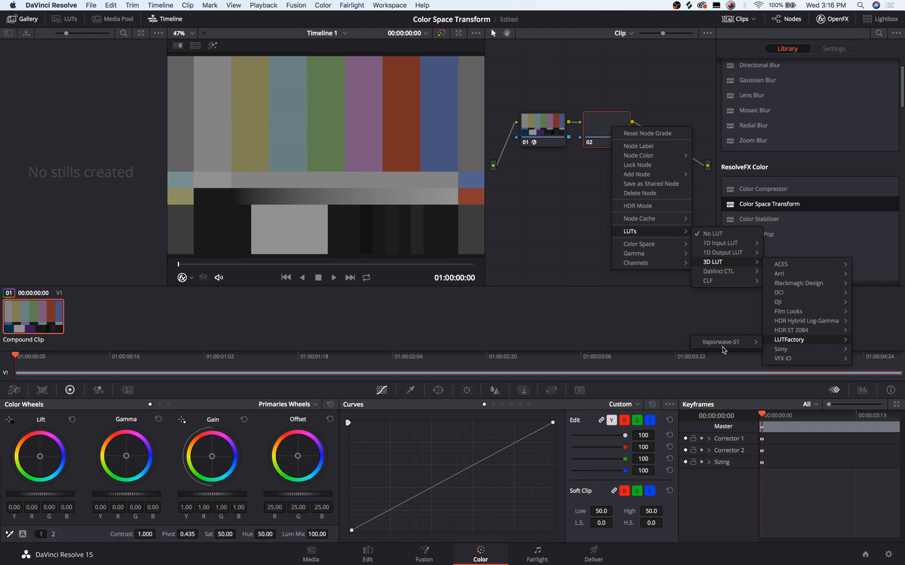
mouse_move(788, 339)
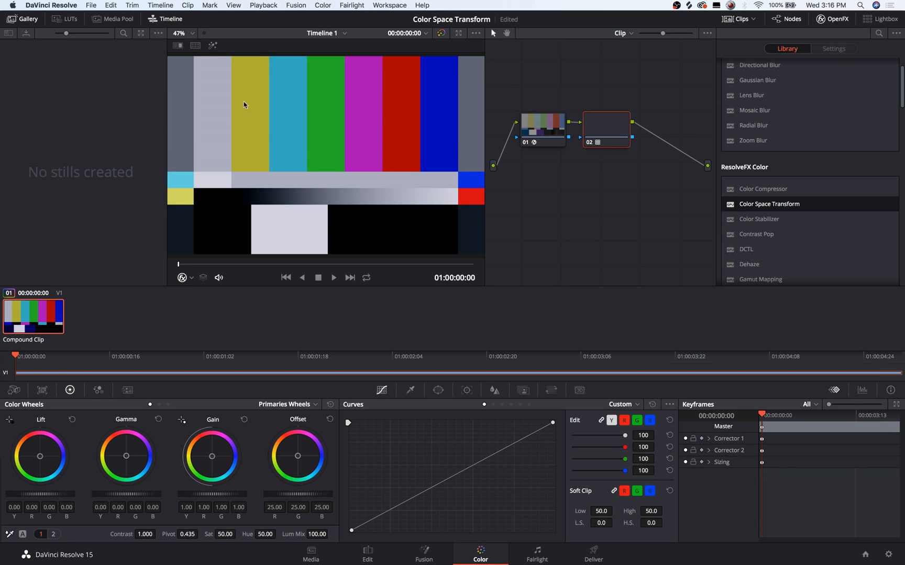
mouse_move(391, 146)
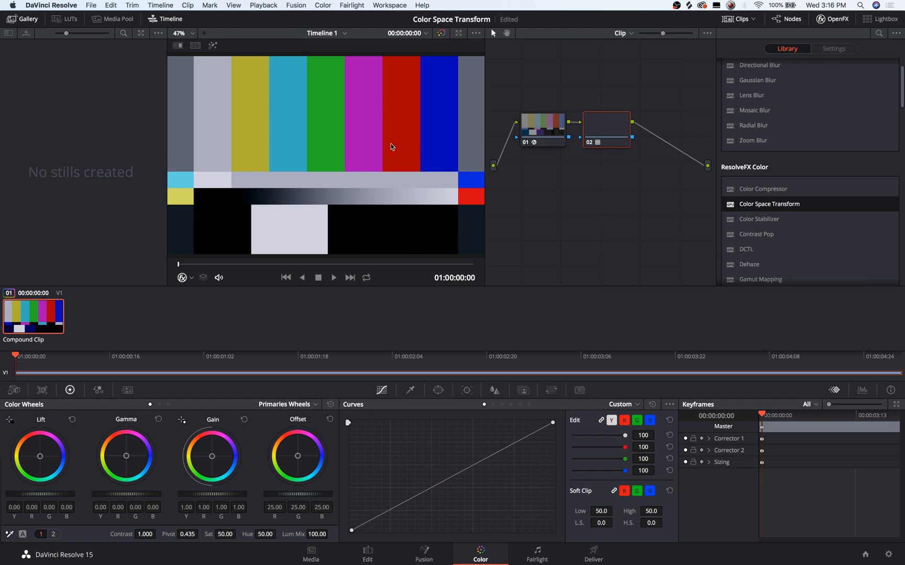
mouse_move(562, 142)
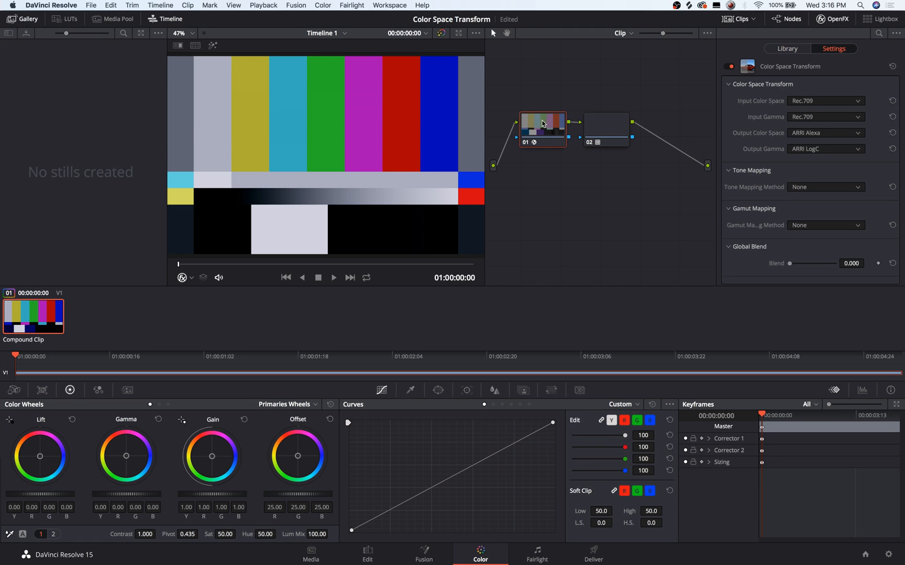
mouse_move(627, 147)
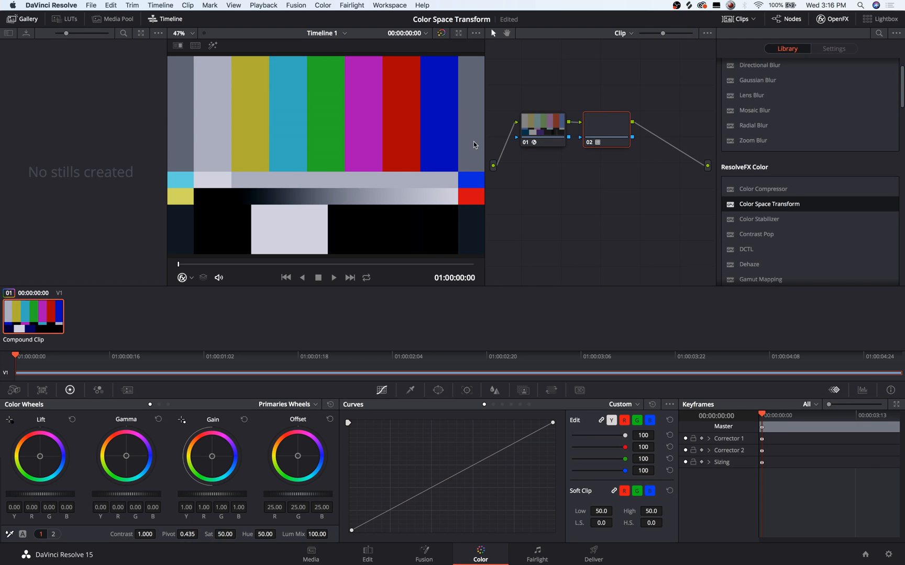
mouse_move(375, 203)
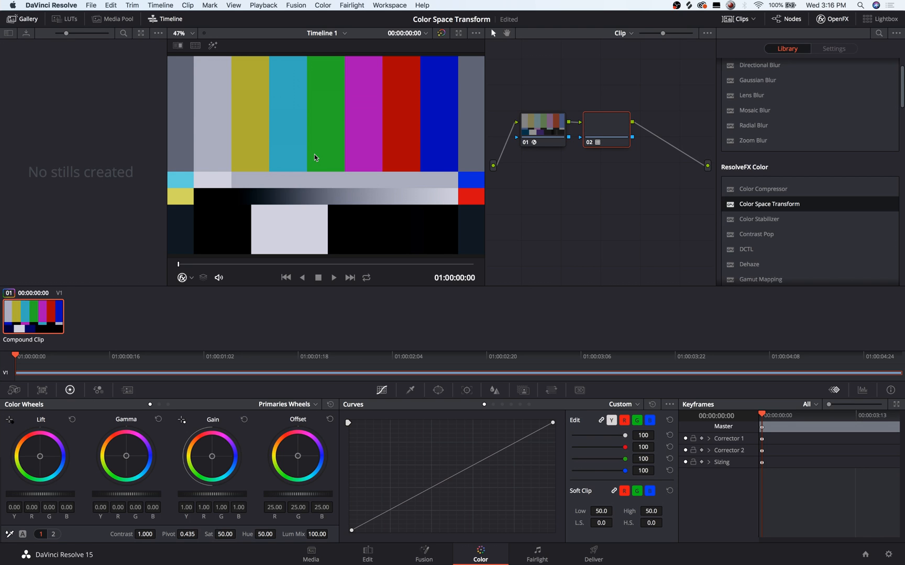
mouse_move(560, 156)
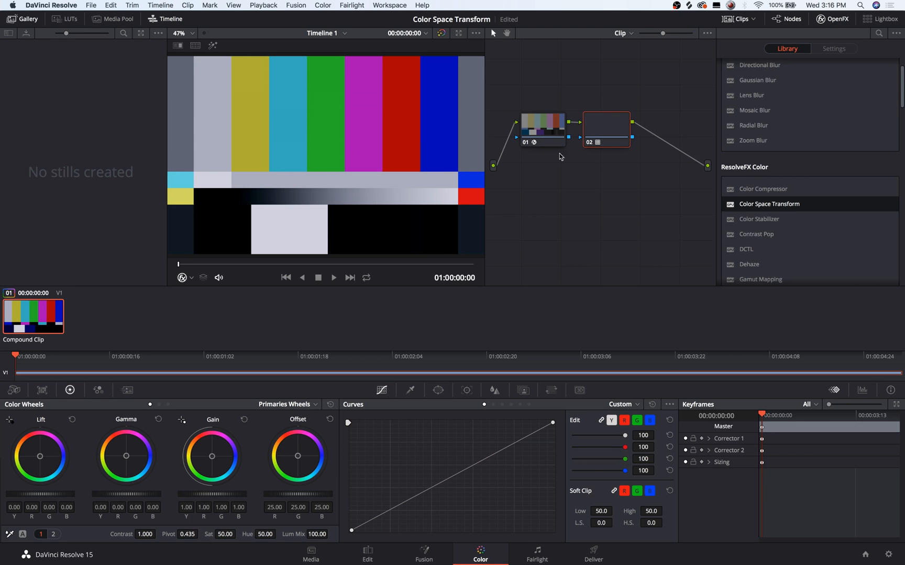
left_click(833, 49)
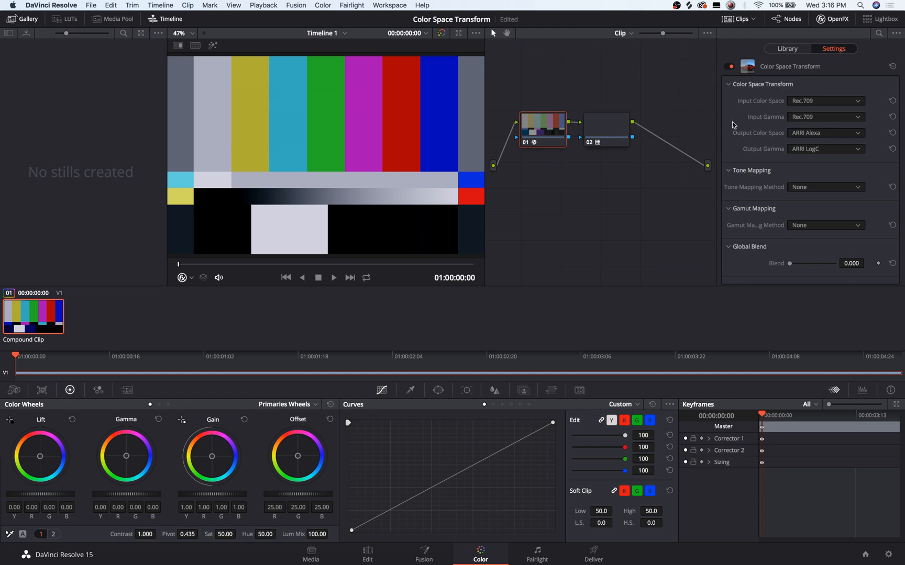
mouse_move(551, 142)
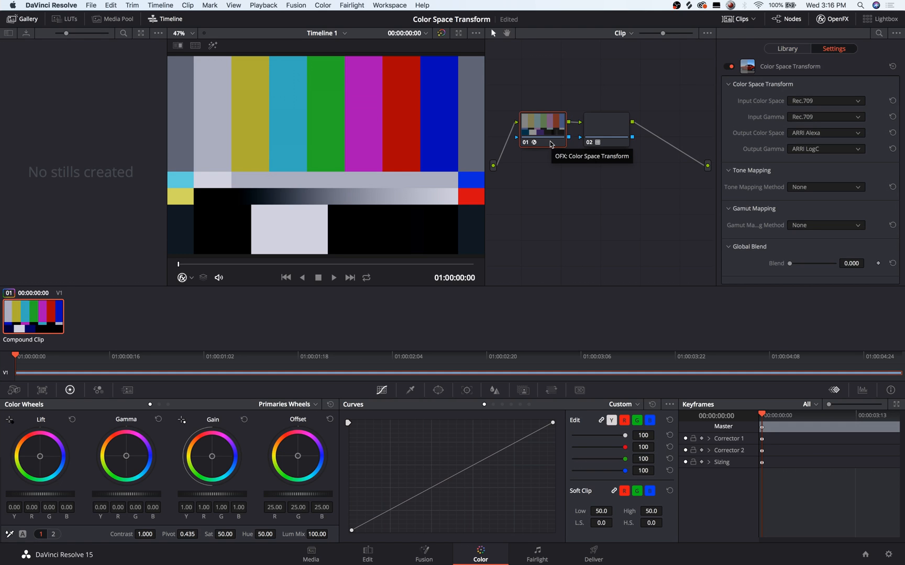
mouse_move(881, 84)
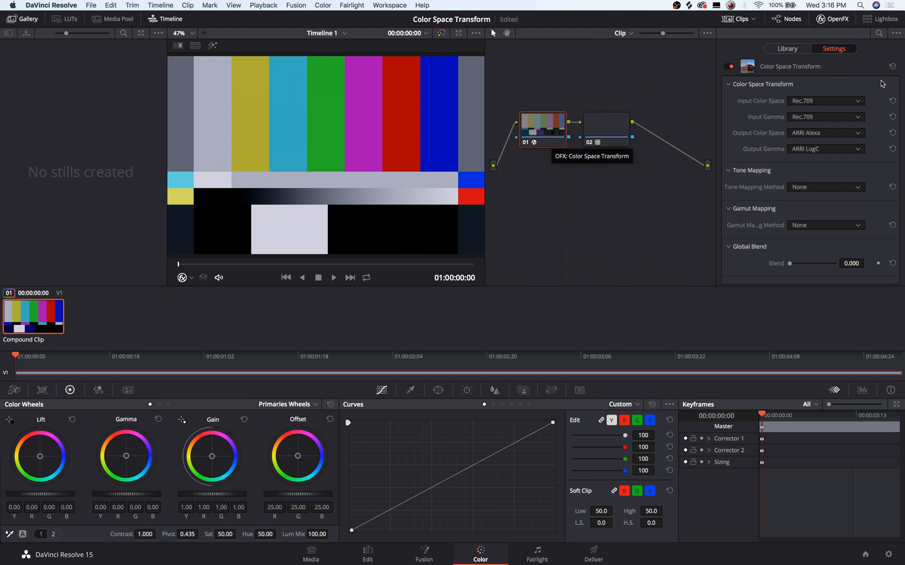
left_click(825, 100)
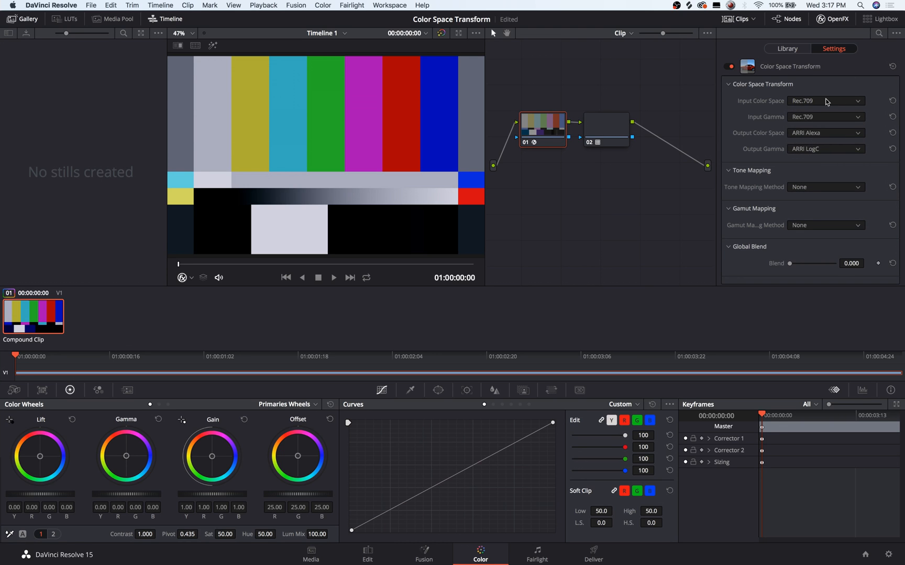
Review the Input Color Space list, keeping Rec.709, then select node 02
left_click(824, 101)
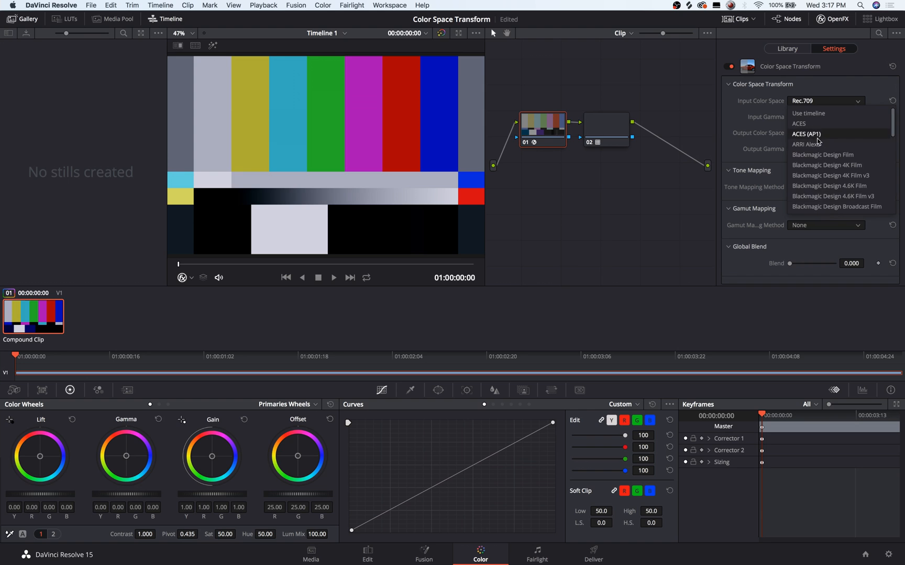
scroll("down", 3)
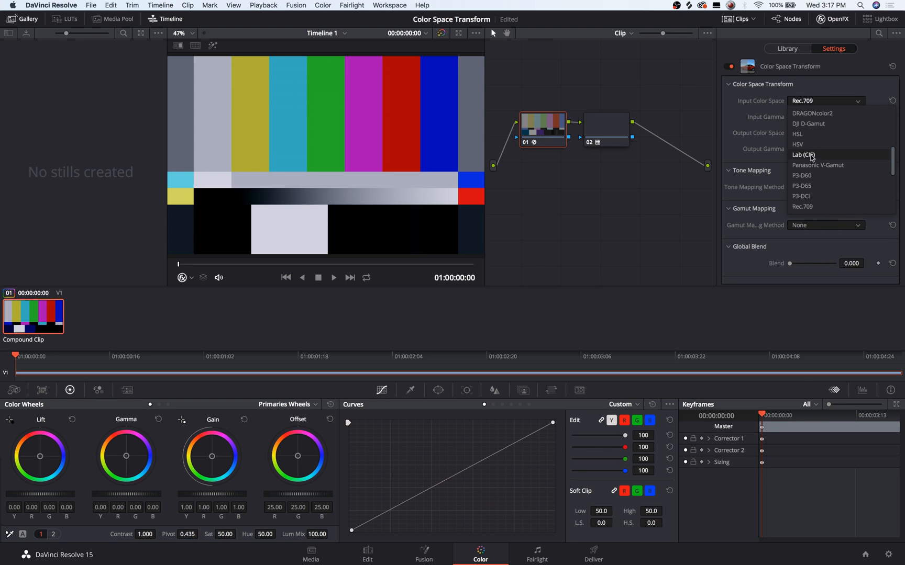
scroll("down", 3)
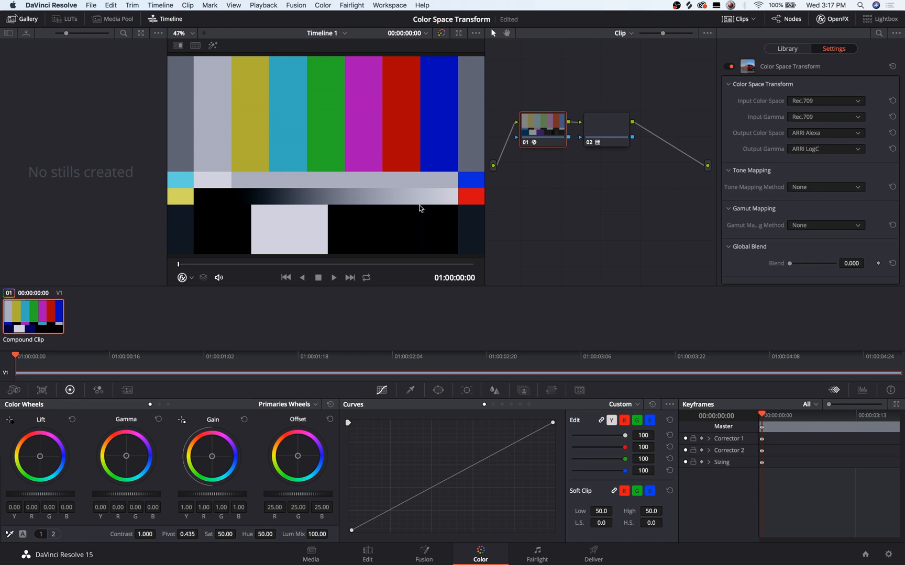
mouse_move(357, 159)
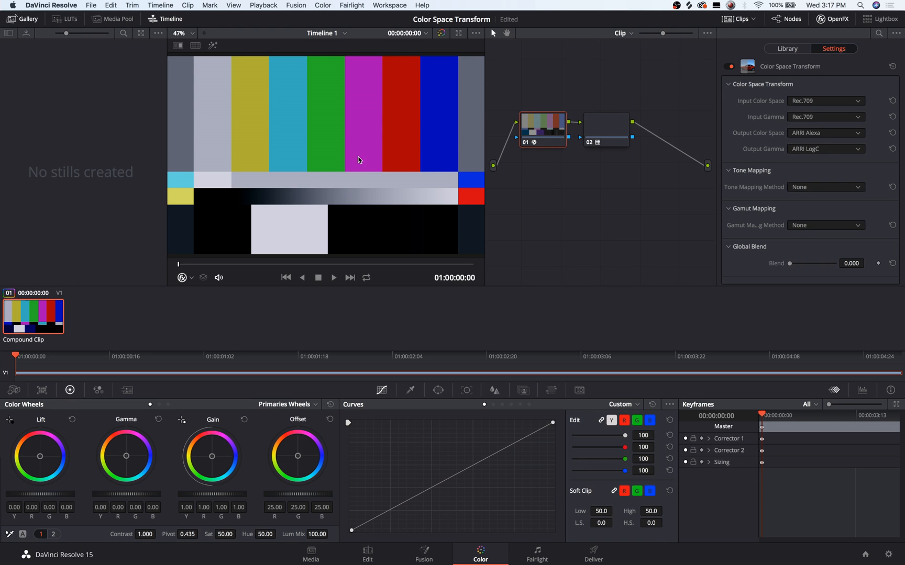
left_click(786, 49)
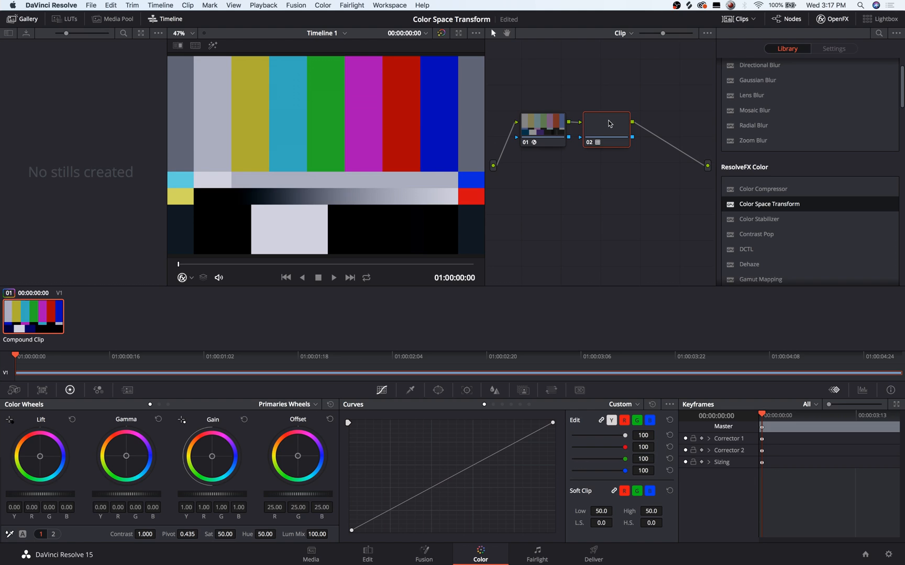
mouse_move(606, 128)
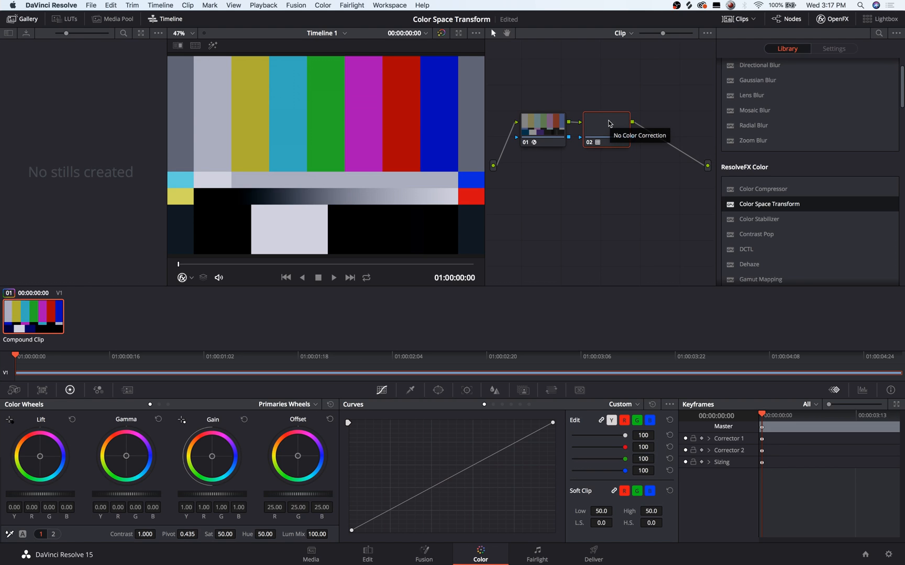